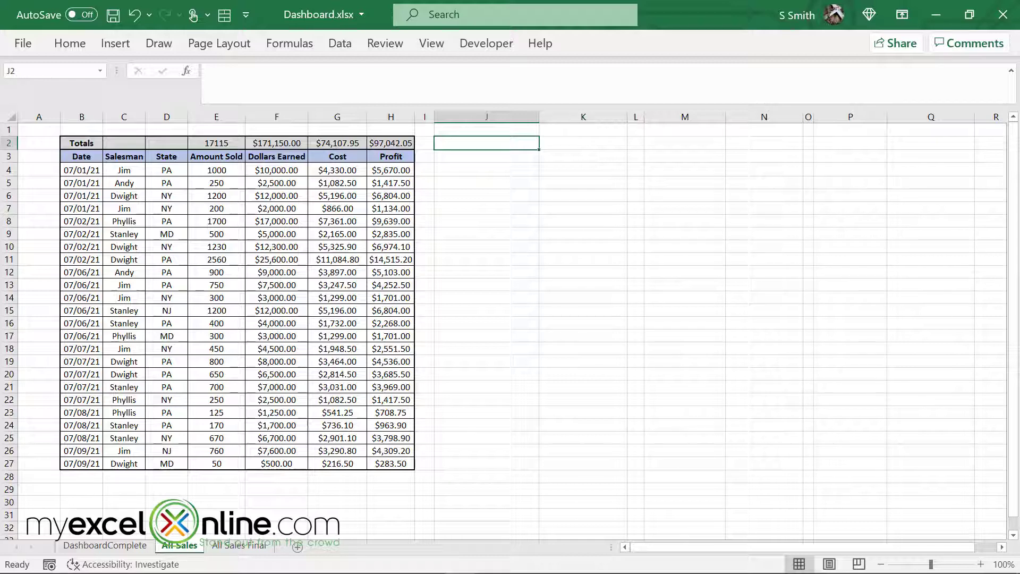
Create a pivot table at J2 from the sales range B3:H27, summing Profit by Date
{"action": "left_click", "coordinate": [82, 156]}
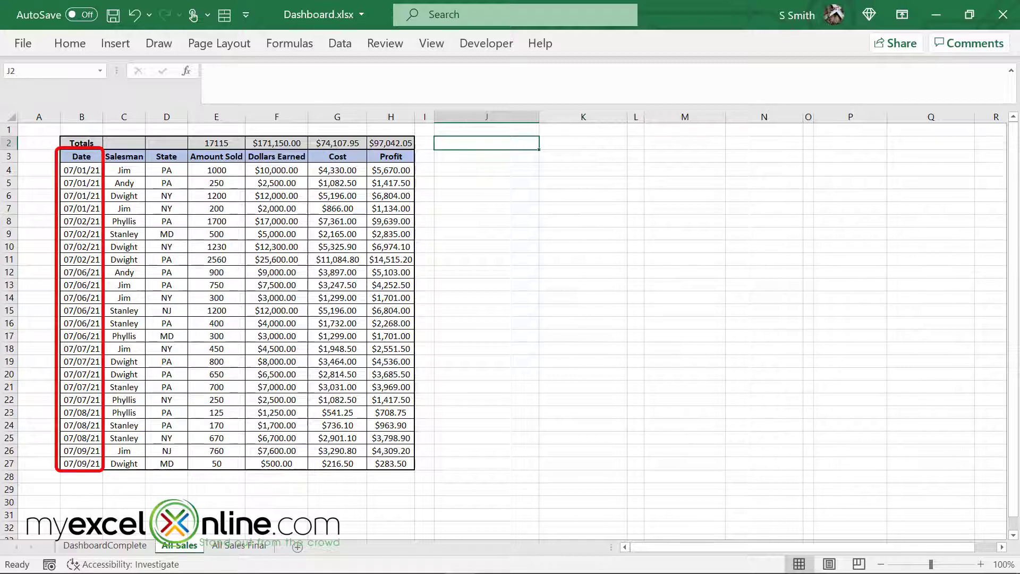
{"action": "left_click", "coordinate": [123, 156]}
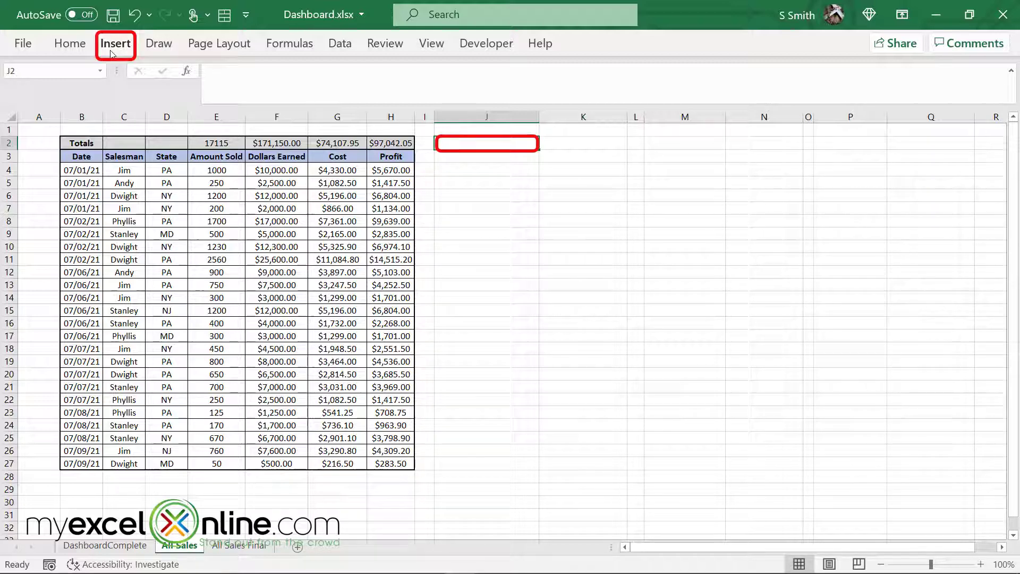
{"action": "left_click", "coordinate": [115, 44]}
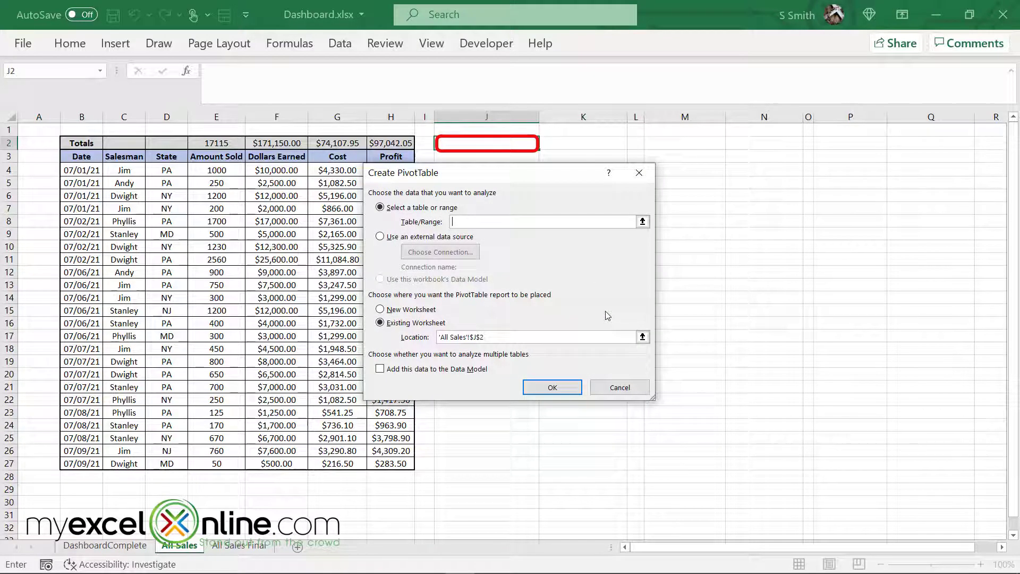
{"action": "mouse_move", "coordinate": [539, 260]}
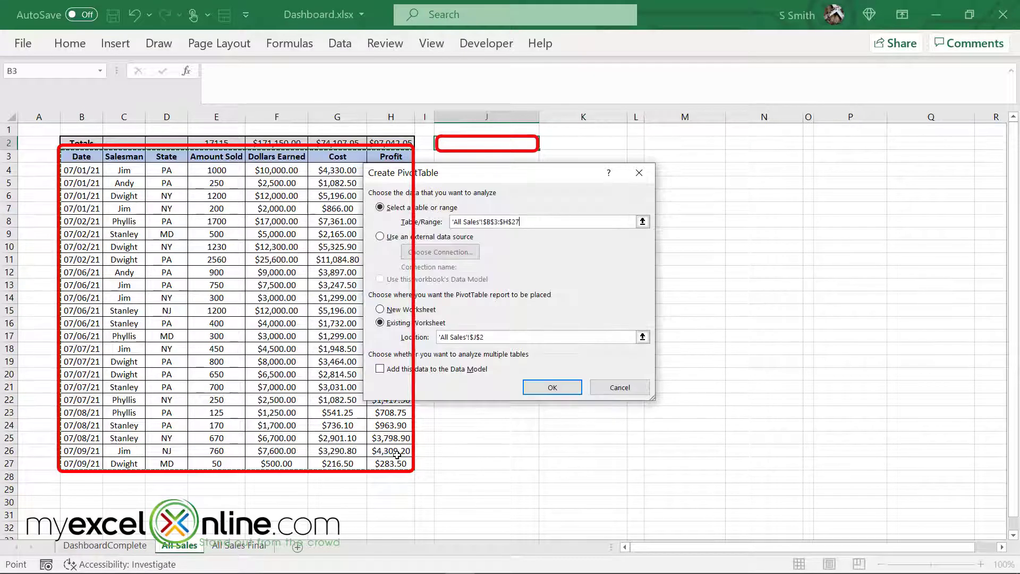
{"action": "left_click", "coordinate": [508, 337]}
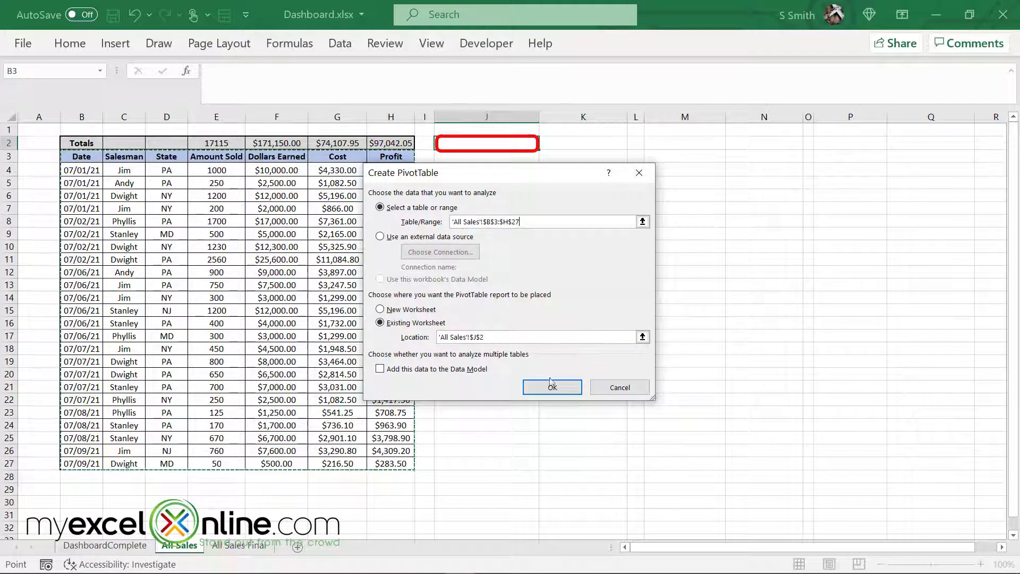
{"action": "left_click", "coordinate": [552, 386]}
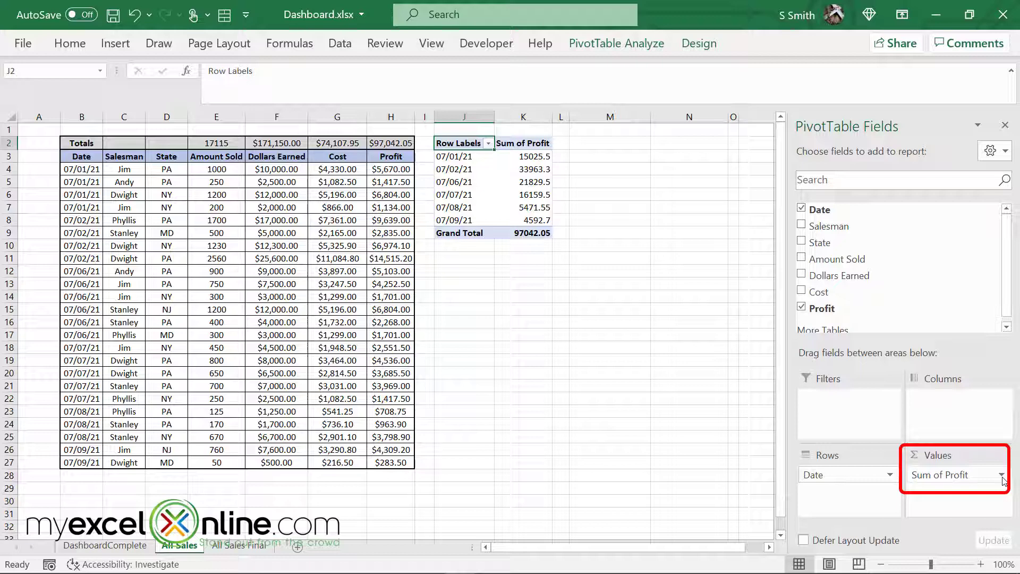
In Value Field Settings, name the field 'Total Profit' and format it as Currency
{"action": "left_click", "coordinate": [1000, 474]}
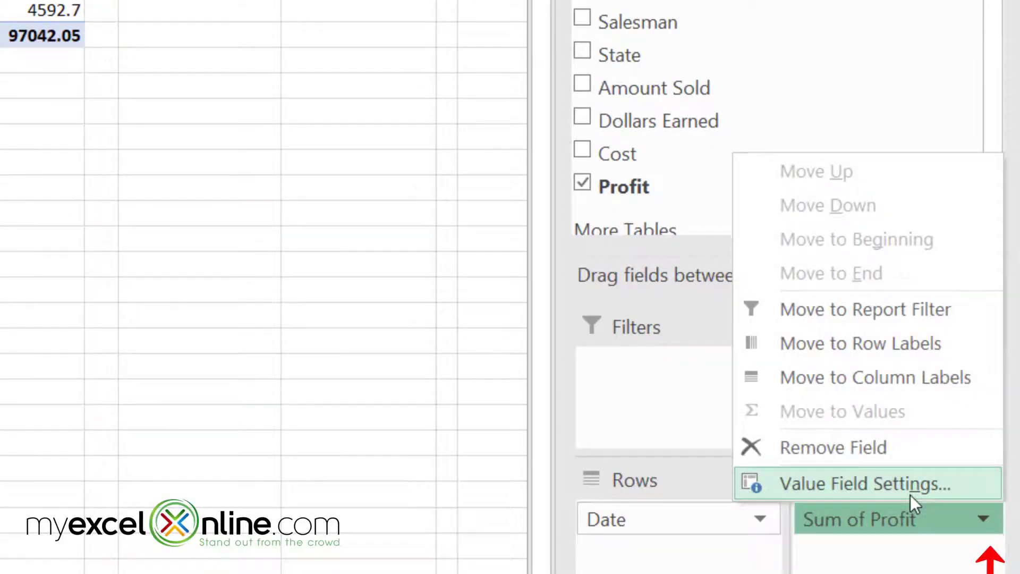
{"action": "left_click", "coordinate": [859, 483]}
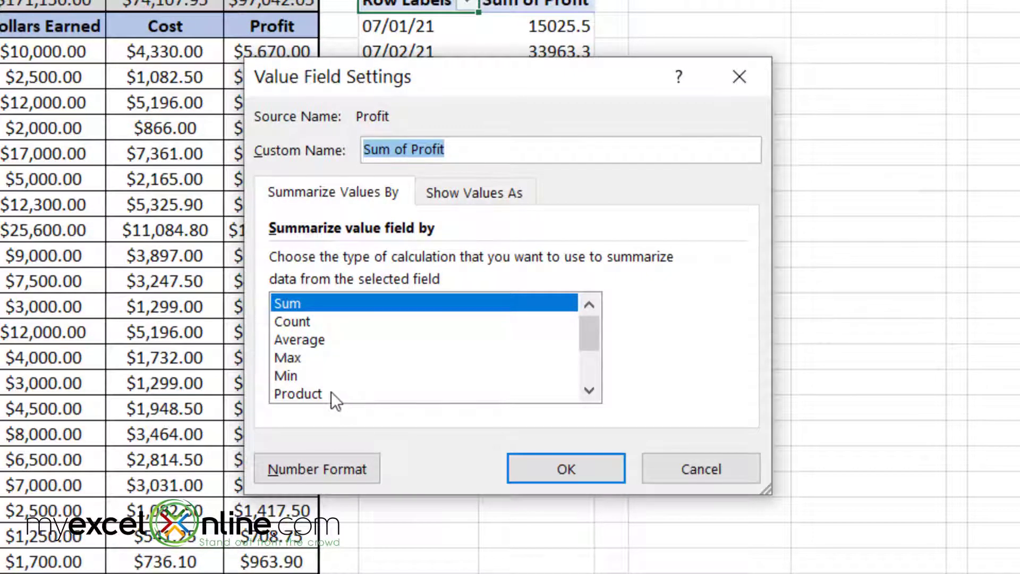
{"action": "mouse_move", "coordinate": [471, 332]}
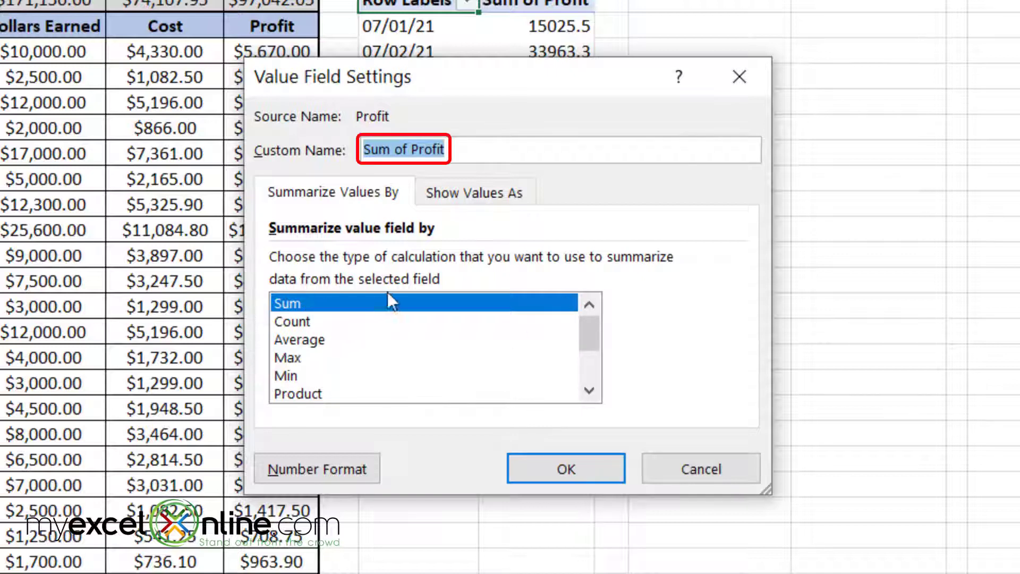
{"action": "mouse_move", "coordinate": [537, 121]}
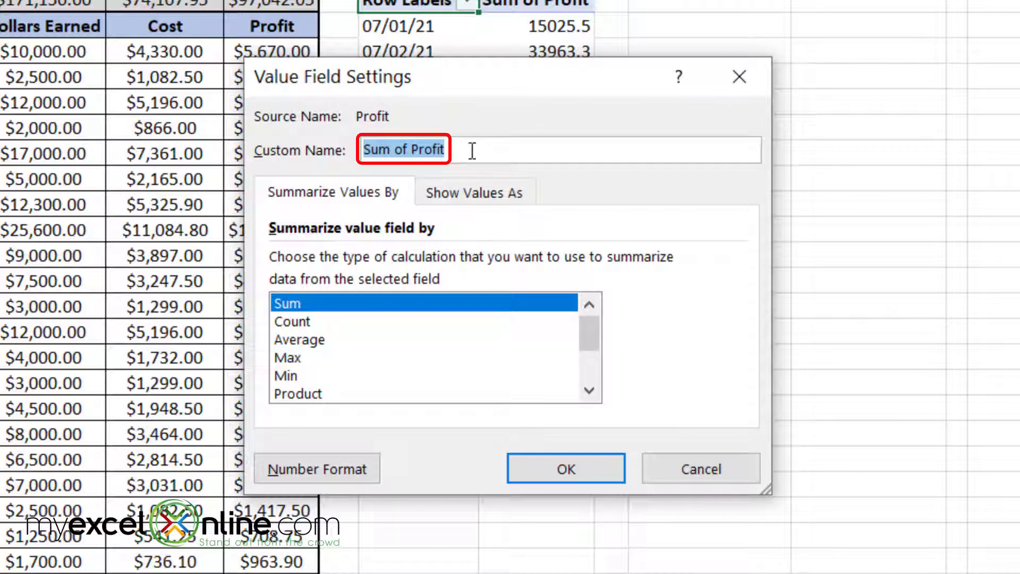
{"action": "type", "text": "Total"}
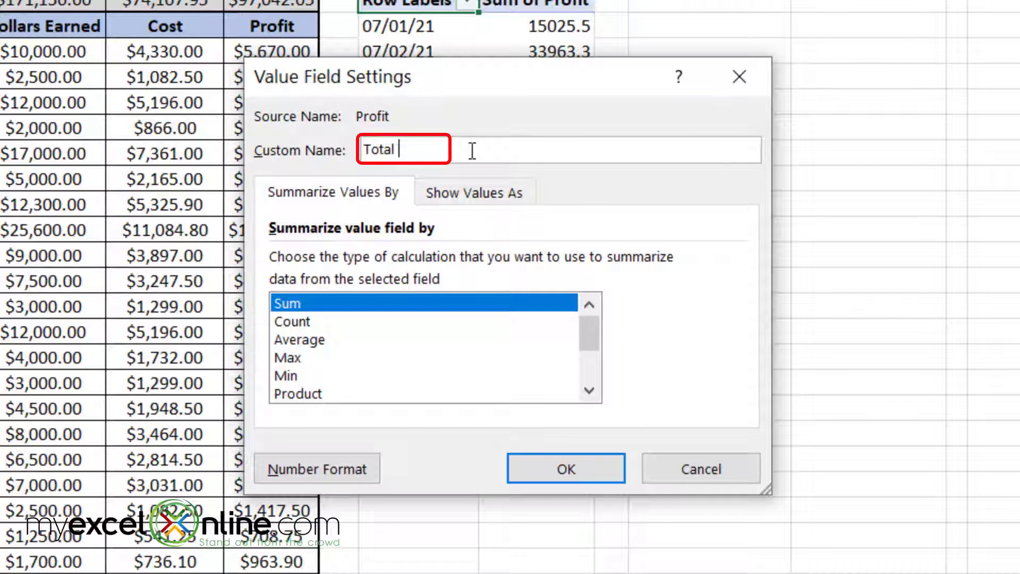
{"action": "type", "text": "Profit"}
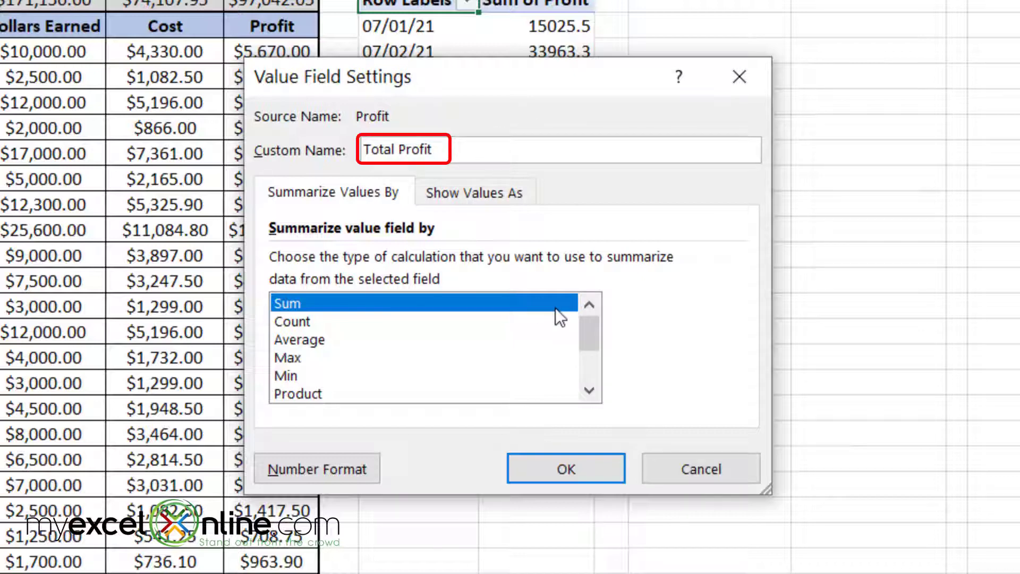
{"action": "left_click", "coordinate": [564, 468]}
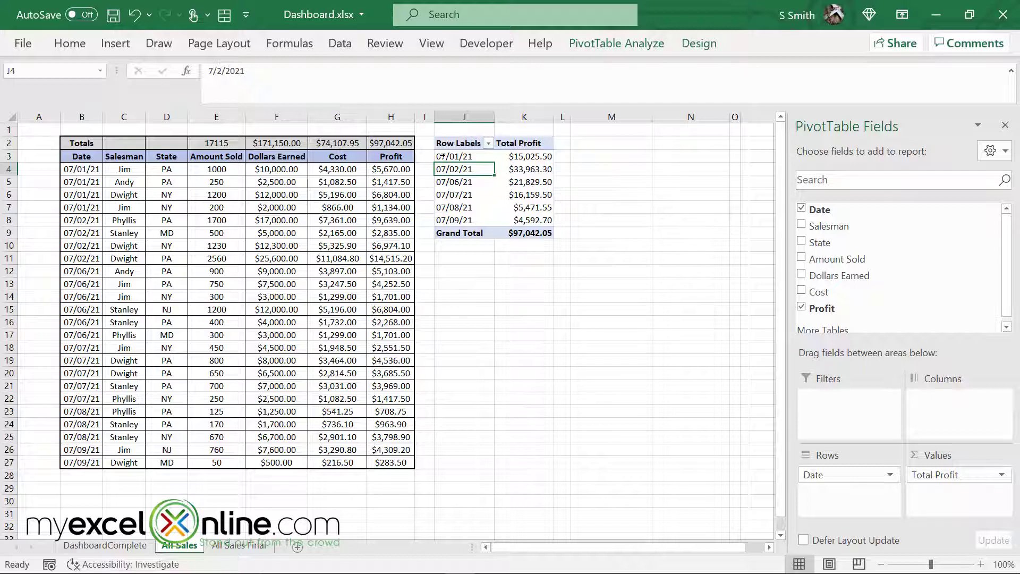
Replace the 'Row Labels' heading in J2 with 'Date'
{"action": "left_click", "coordinate": [69, 43]}
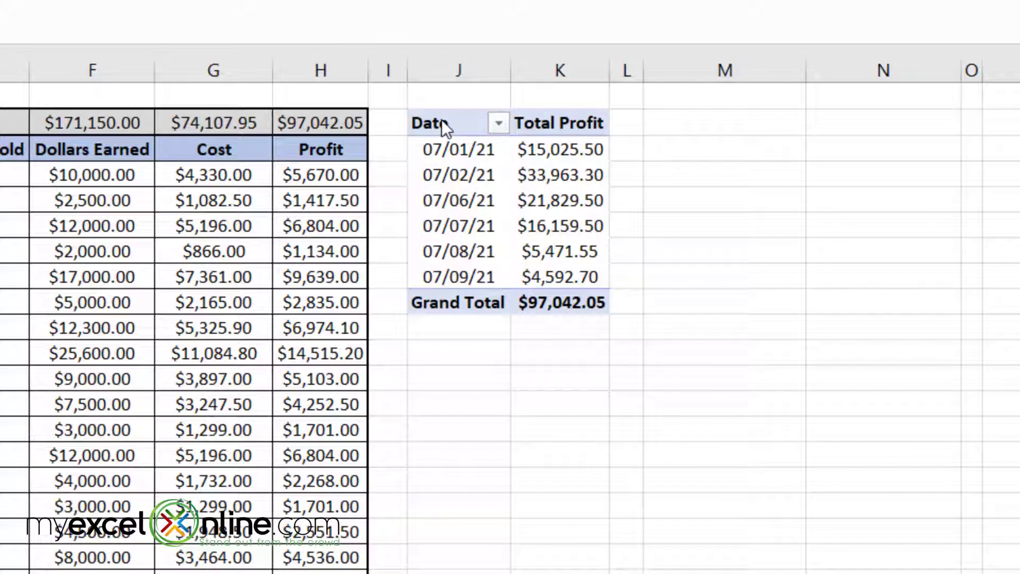
{"action": "right_click", "coordinate": [430, 124]}
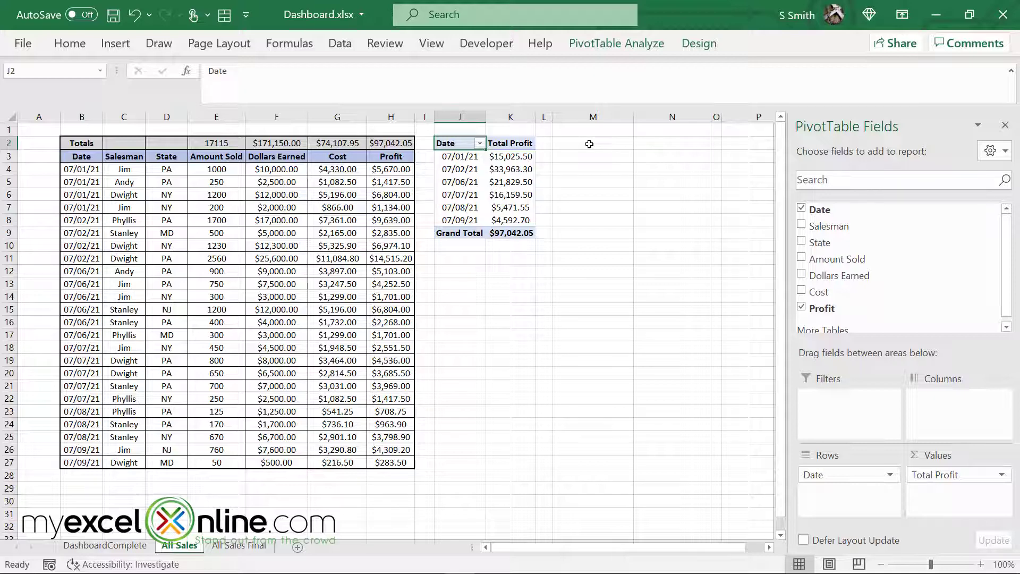
Create a pivot at M2 from B3:H27 totalling Profit per Salesman, formatted as Currency
{"action": "left_click", "coordinate": [592, 142]}
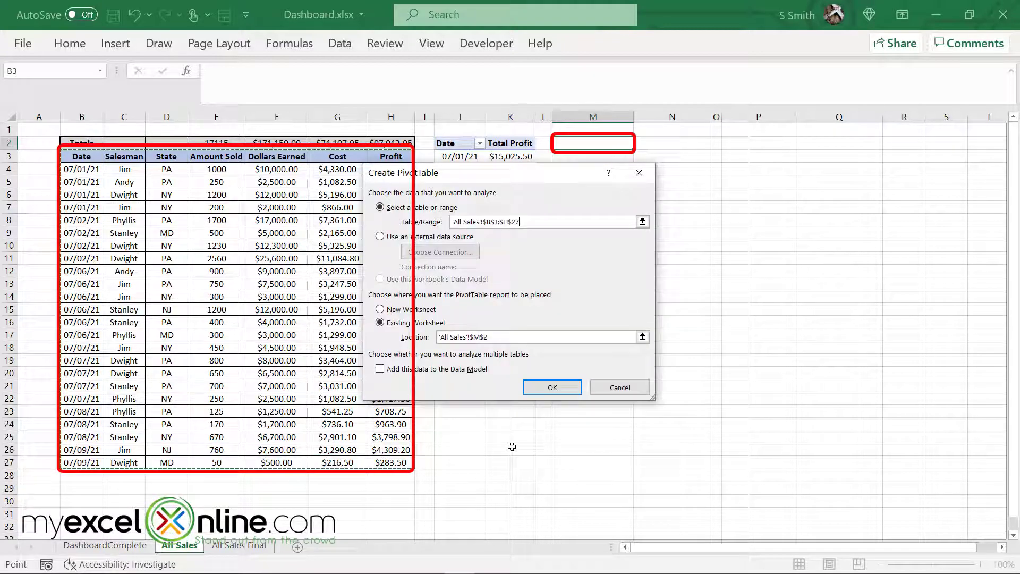
{"action": "left_click", "coordinate": [552, 386]}
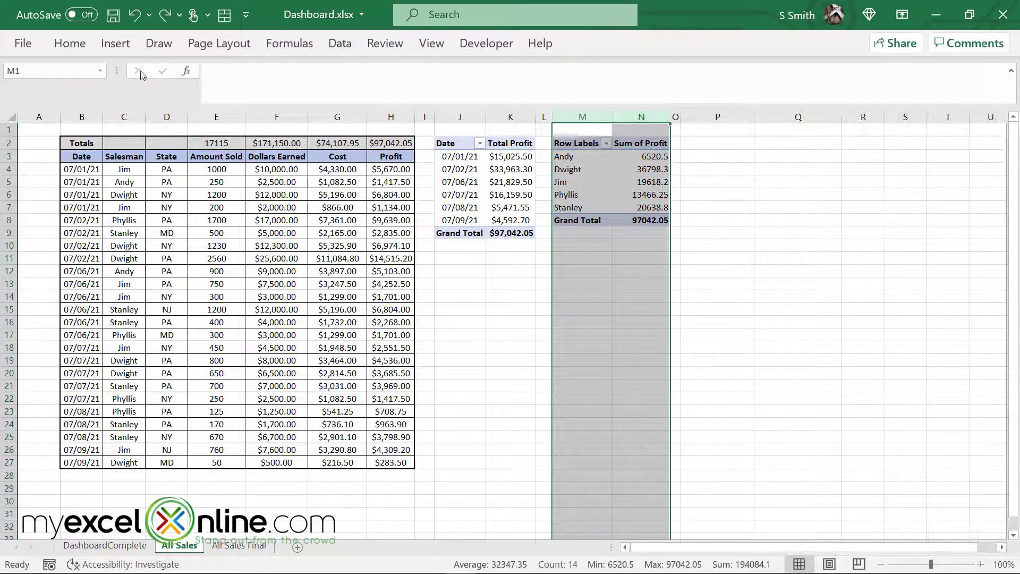
{"action": "left_click", "coordinate": [69, 42]}
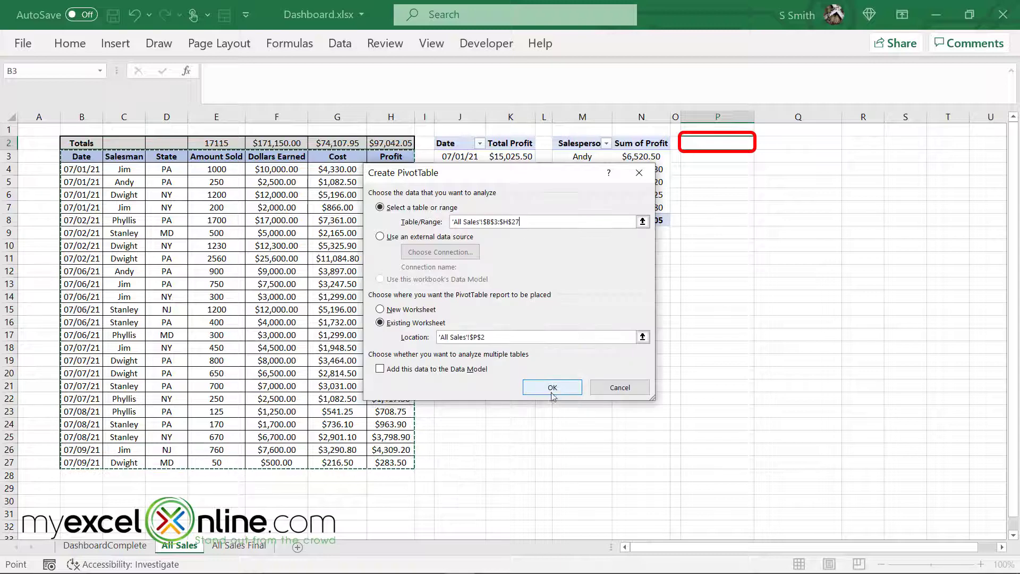
Create a pivot at P2 from B3:H27 summing Profit per State
{"action": "left_click", "coordinate": [552, 387]}
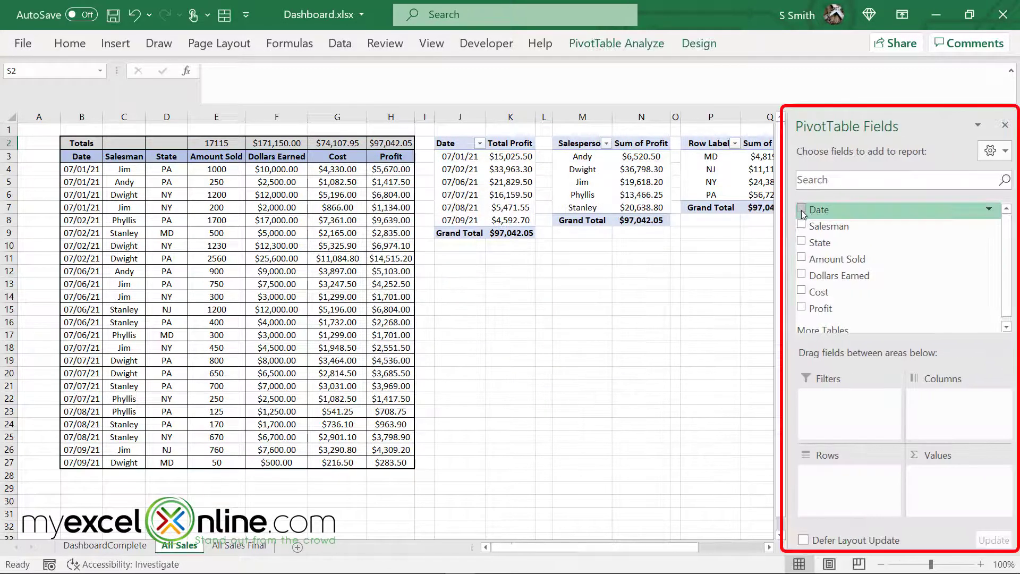
Add Date to the rows of the fourth pivot table at S2
{"action": "left_click", "coordinate": [802, 225]}
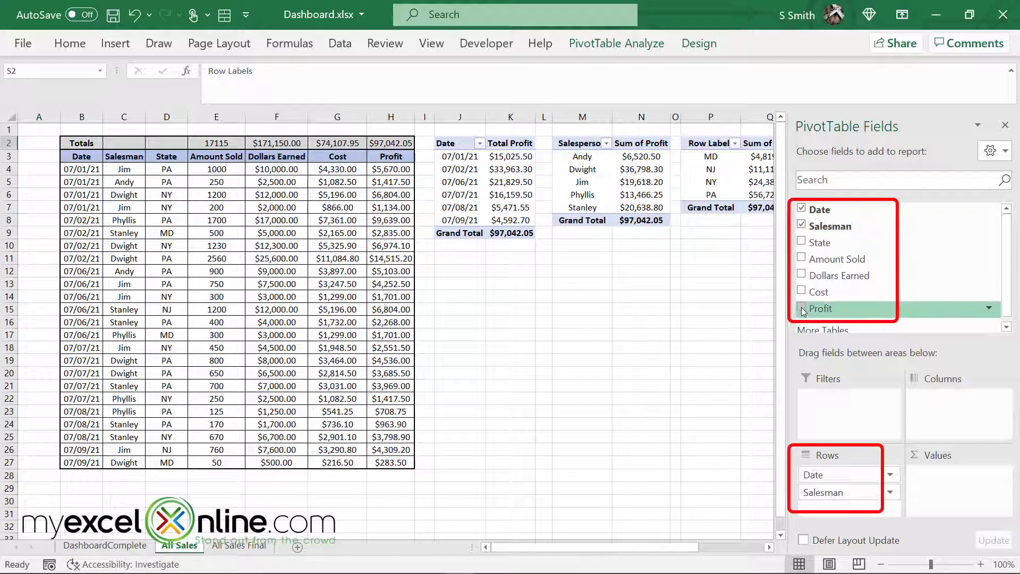